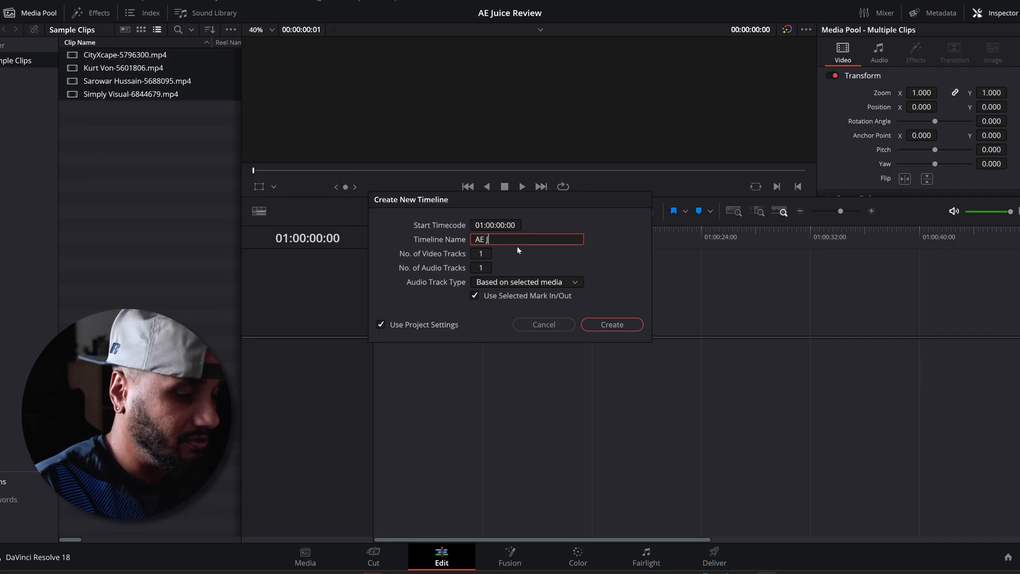
Step: Name the new timeline 'AE Juice Tutotirial' and create it
text(uice)
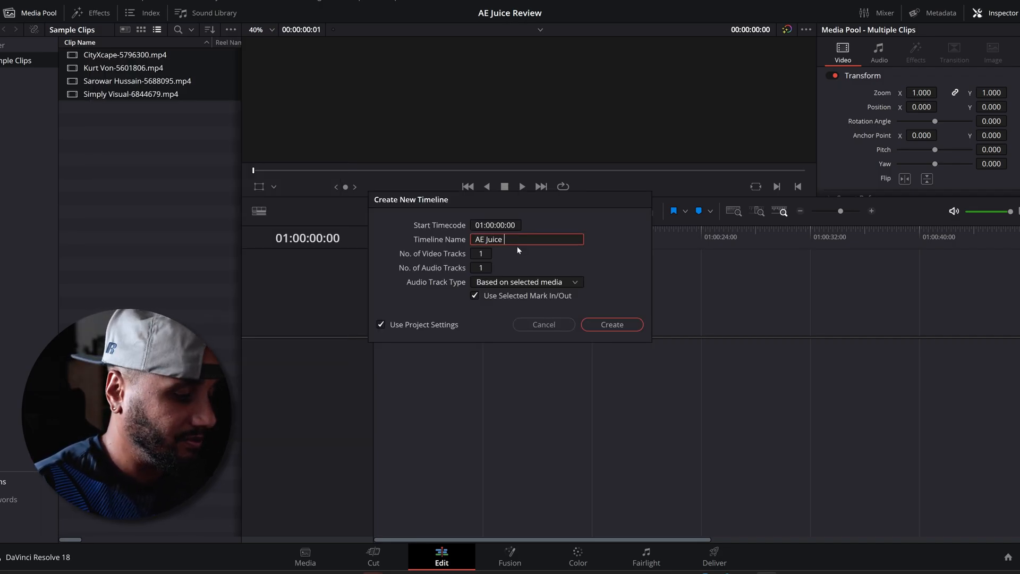
text(Tutotiria)
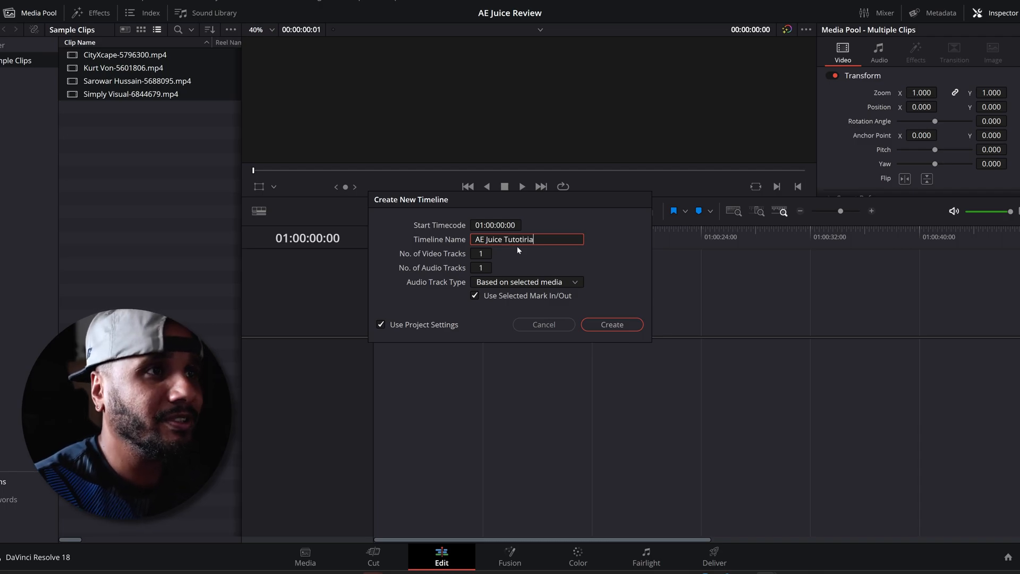
click(612, 324)
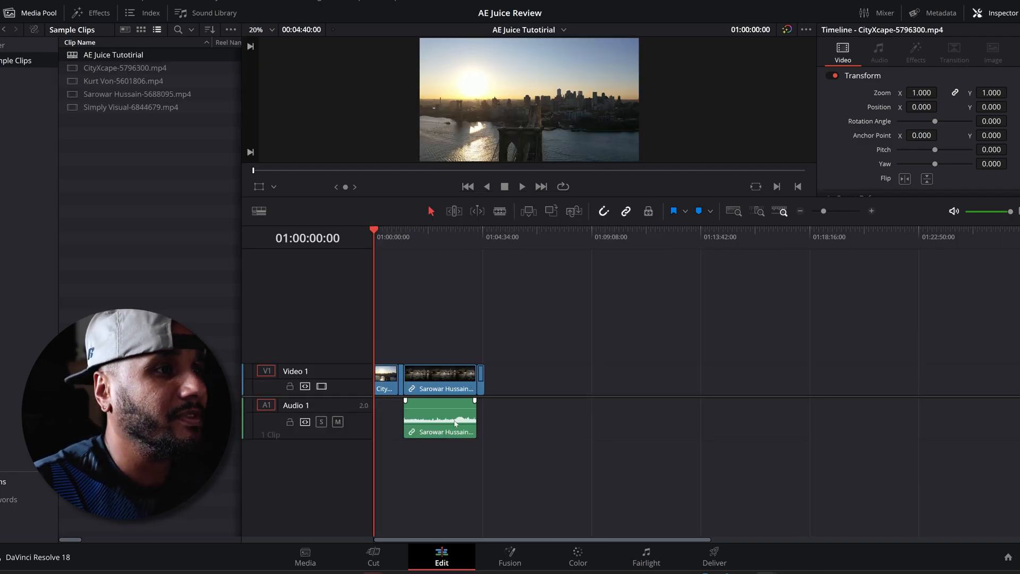
right_click(437, 420)
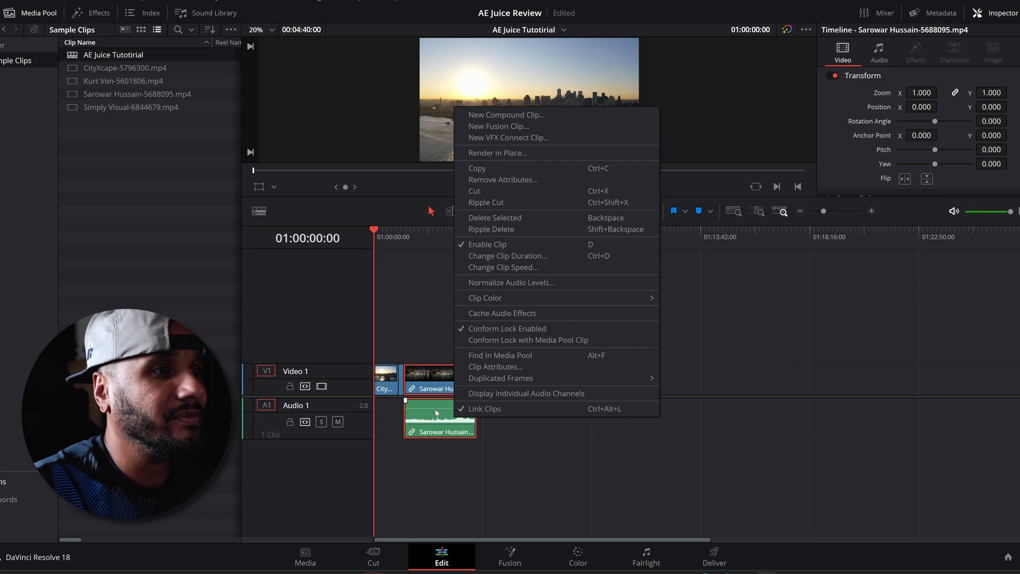
mouse_move(501, 411)
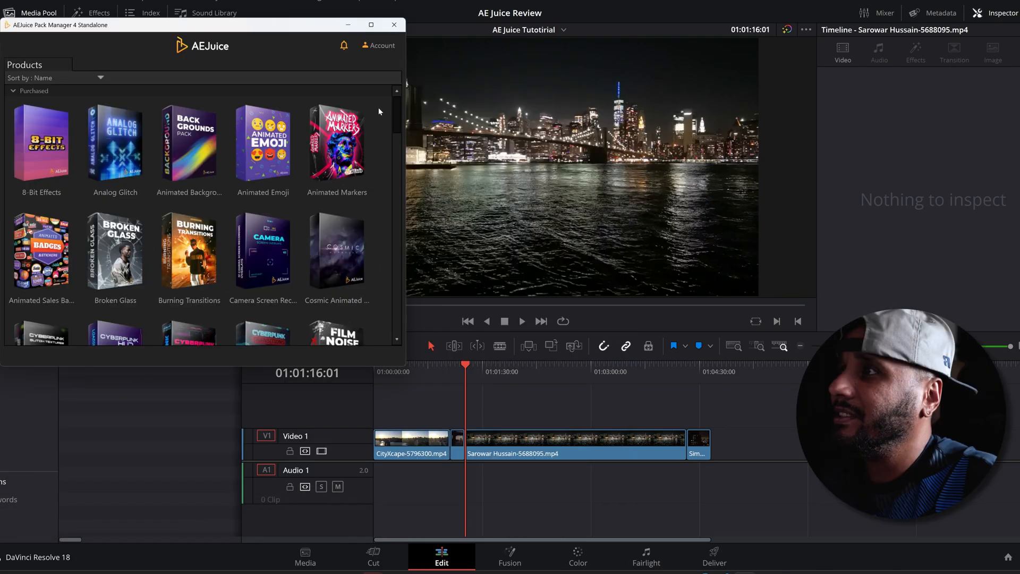
Step: Scroll the AEJuice Products grid toward the Camera Screen Recording pack
scroll(down, 3)
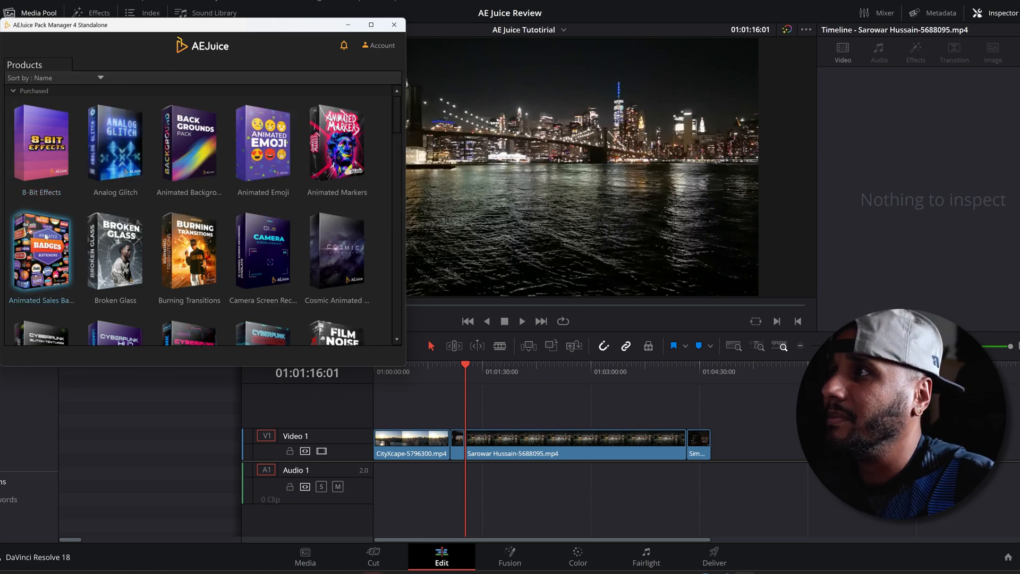
mouse_move(115, 248)
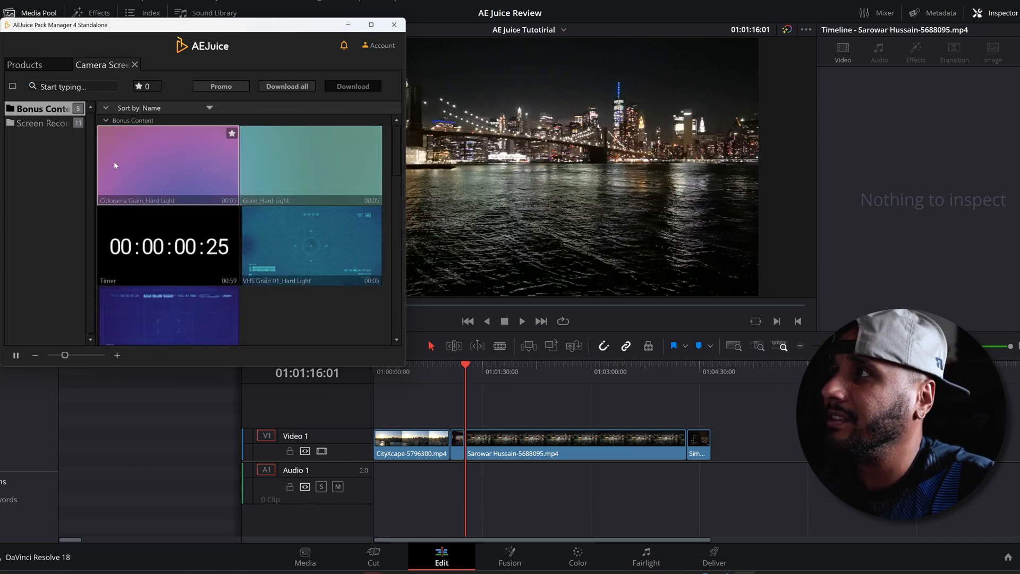
Step: Download the Screen Recording 01 - Low Battery overlay clip
scroll(down, 3)
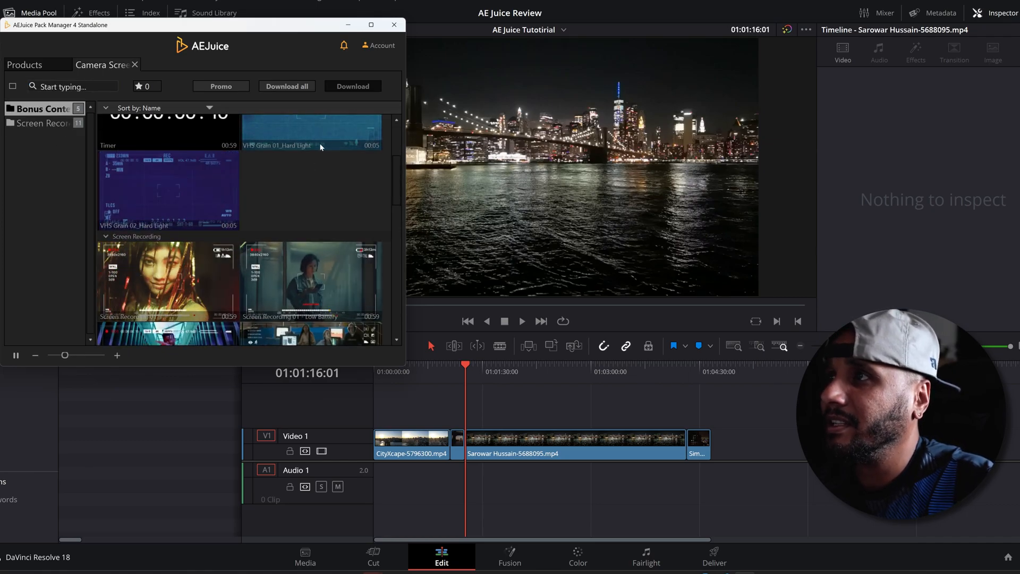
click(311, 132)
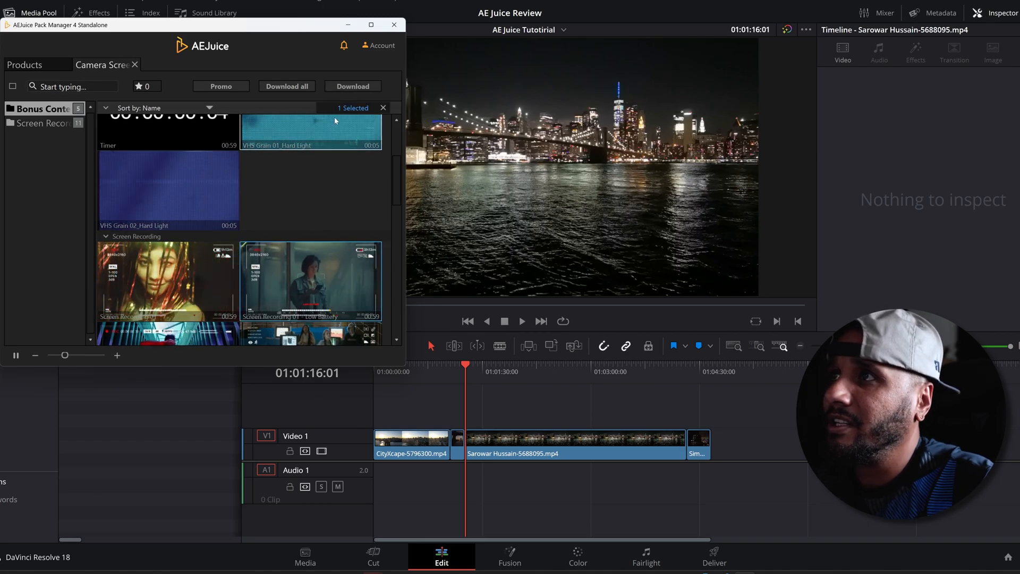
click(353, 86)
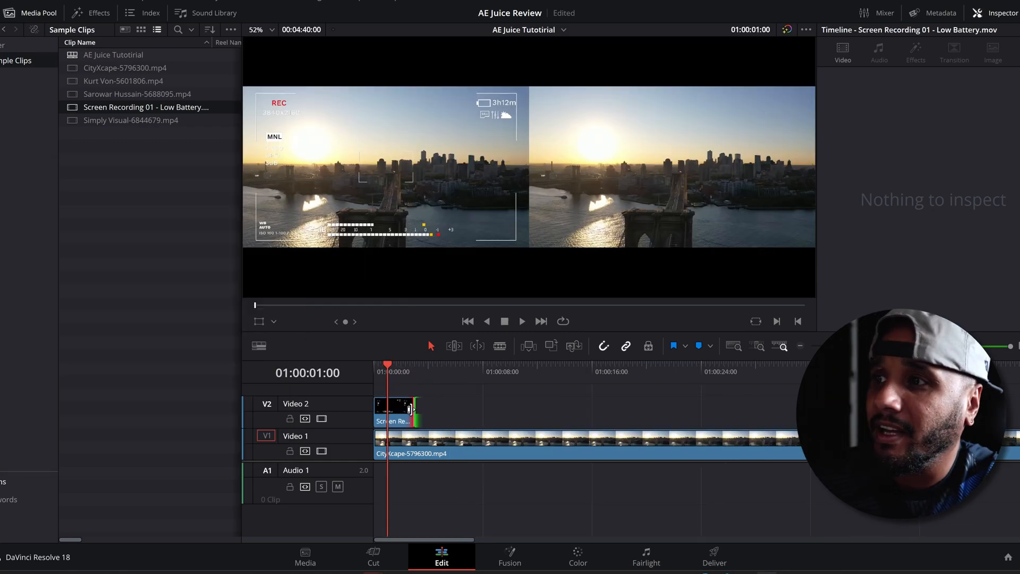
Step: Select the Low Battery overlay clip on Video 2
click(395, 413)
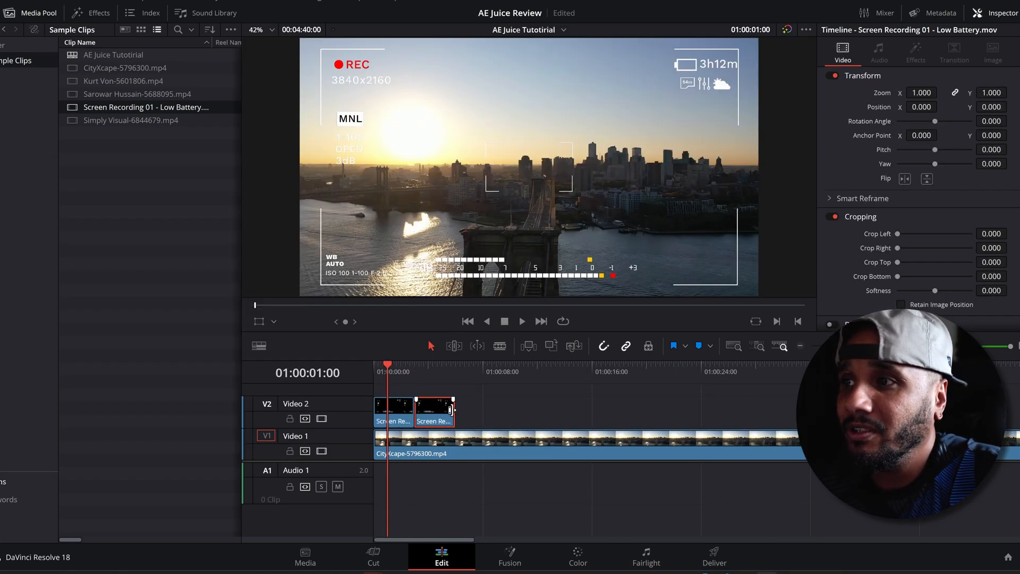
click(522, 322)
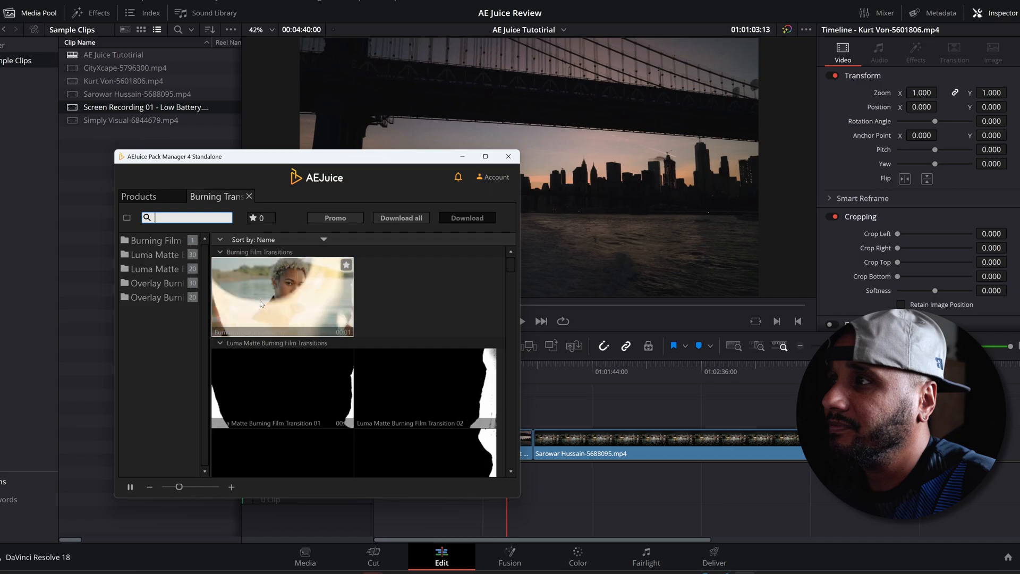
Step: Browse the Overlay Burning Paper and Luma Matte Burning Film transition folders
click(156, 297)
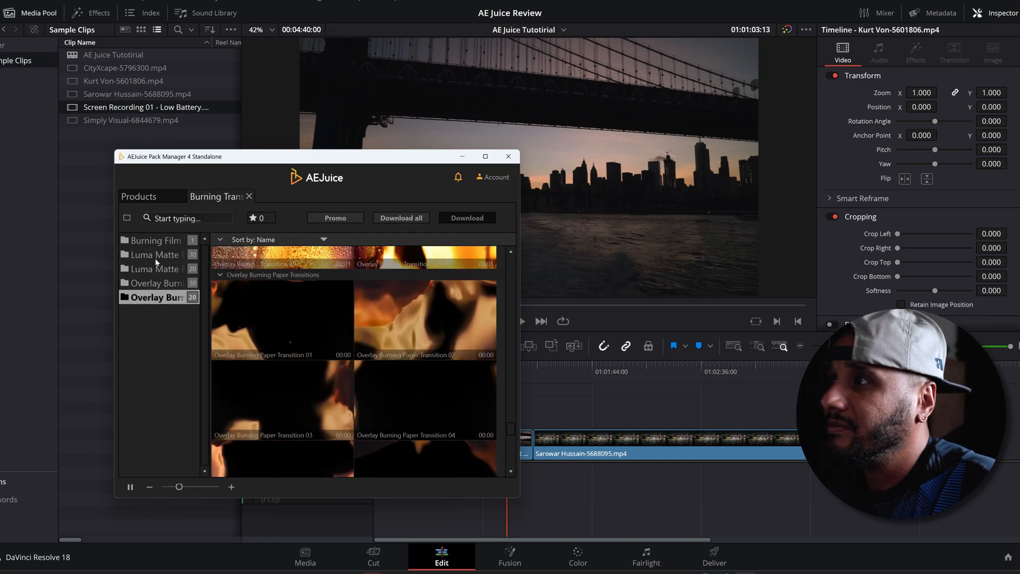
click(154, 241)
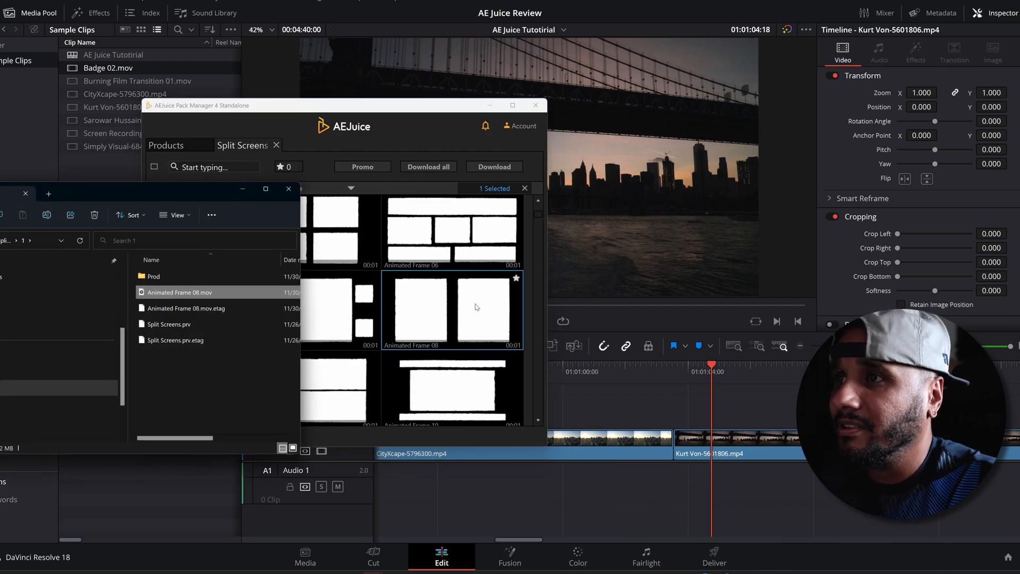
Step: Work in the Split Screens pack to get Animated Frame 08
click(536, 105)
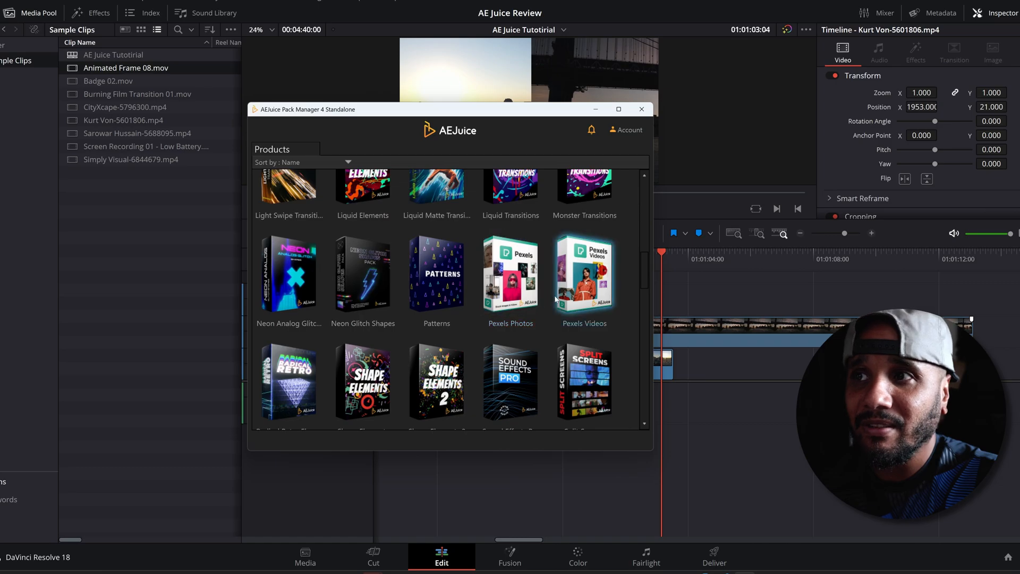
Step: Search Pexels Videos for 'city' and download the night city clip Amit-1654216.mp4
click(585, 273)
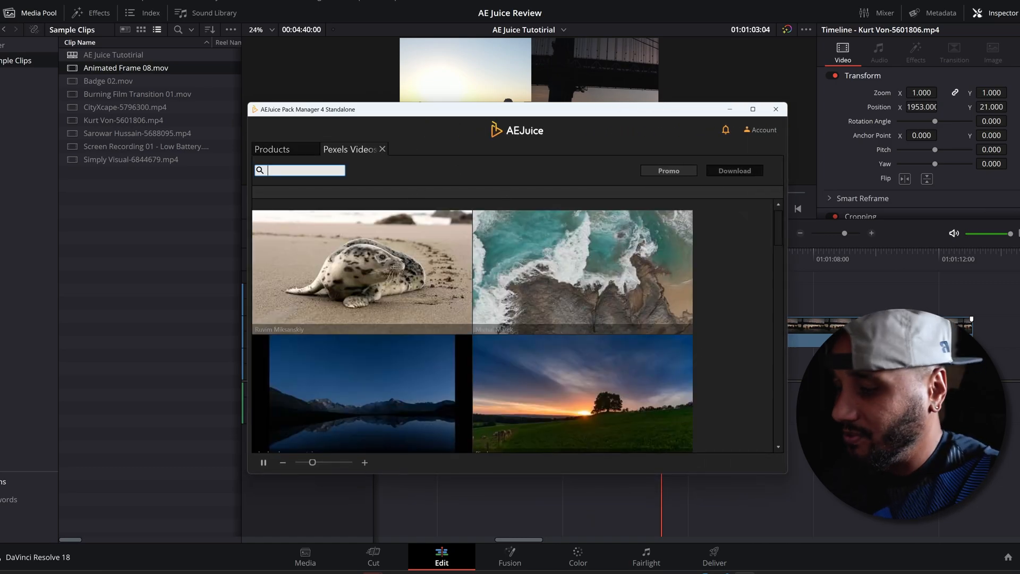
text(city)
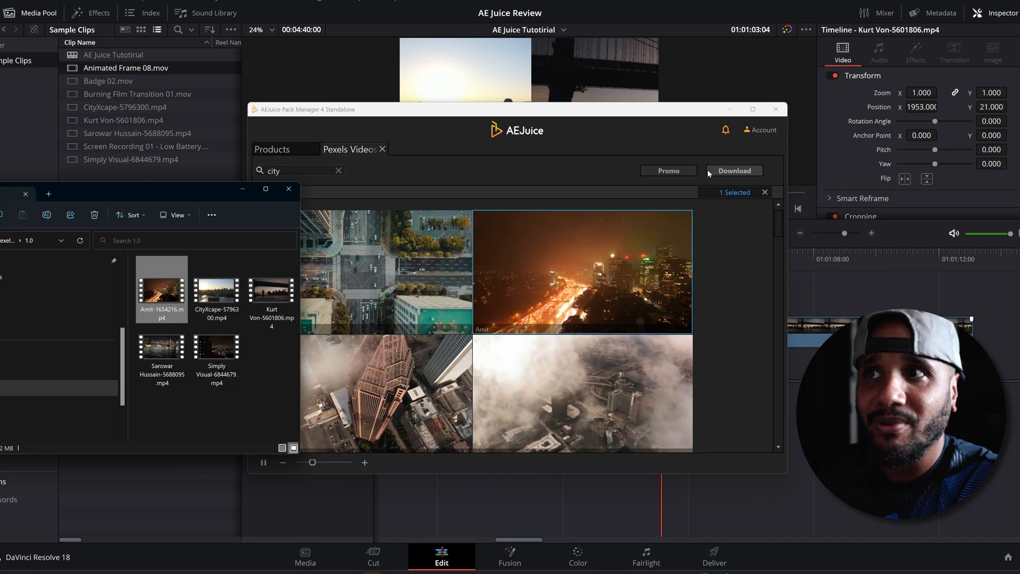
click(734, 171)
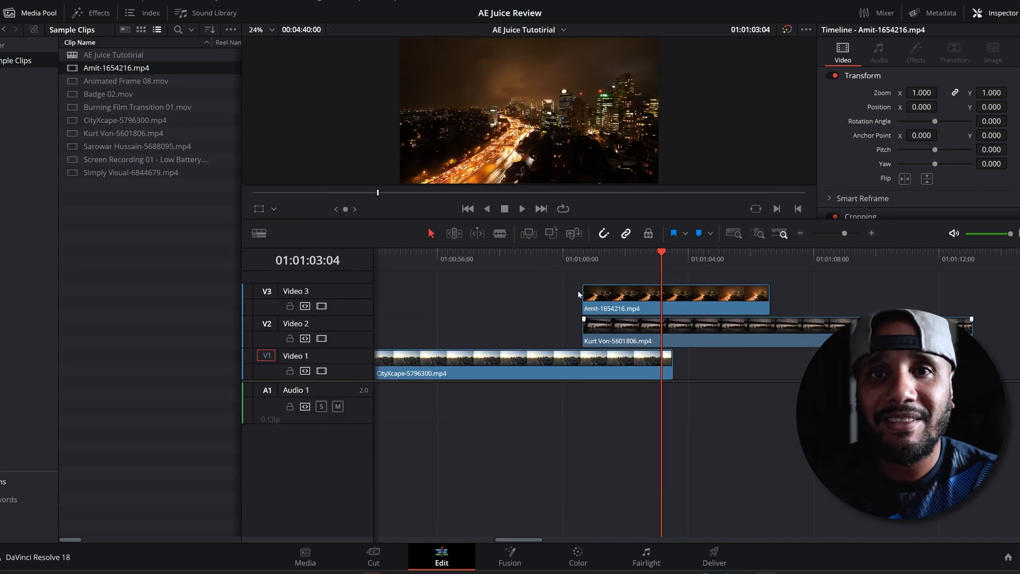